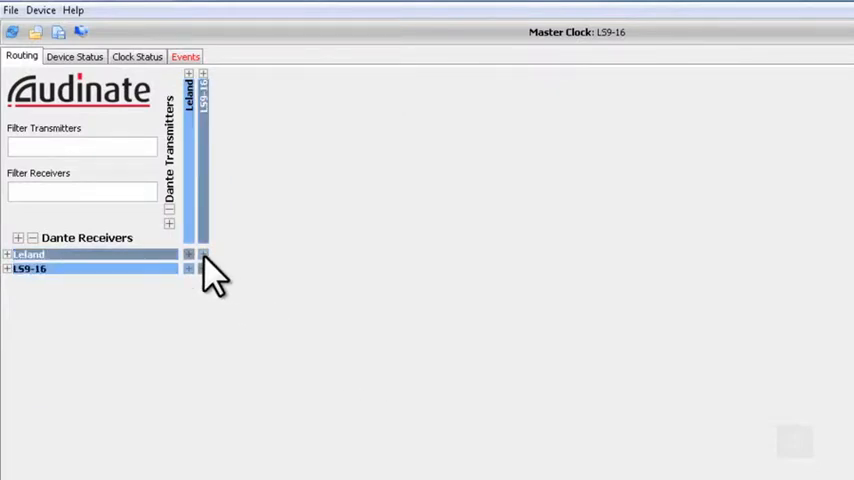
Expand the Leland receiver against the LS9-16 transmitter into a 16-by-16 per-channel routing grid.
click(7, 254)
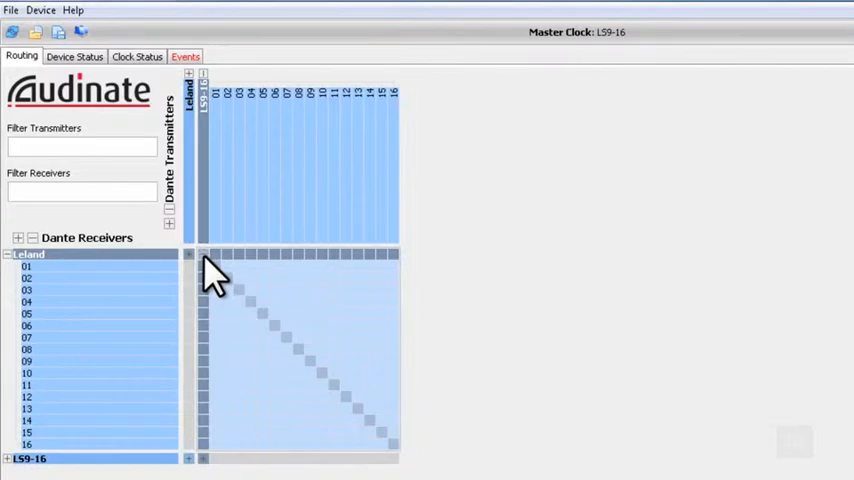